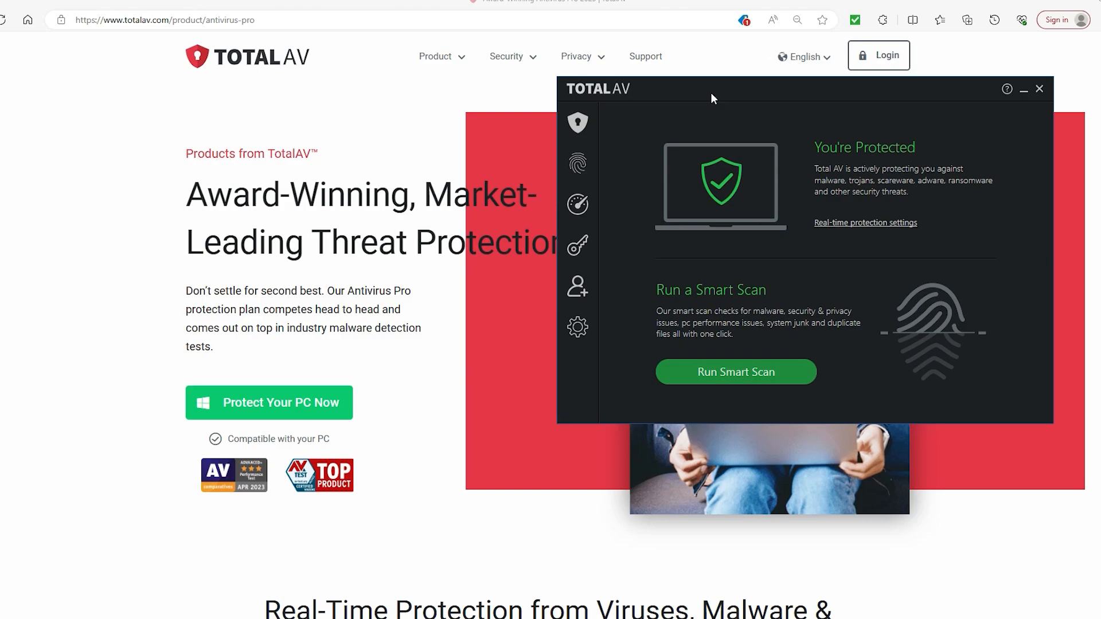
# Step: Move the TotalAV dashboard window lower and further right over the product web page
pyautogui.moveTo(712, 90); pyautogui.dragTo(745, 112)
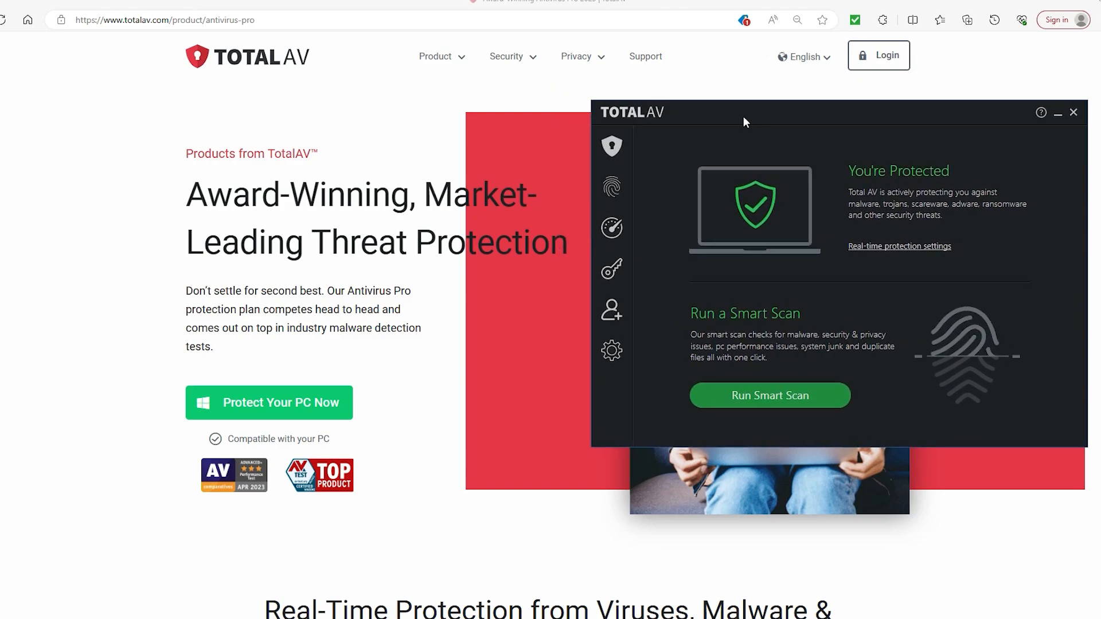
pyautogui.moveTo(530, 169)
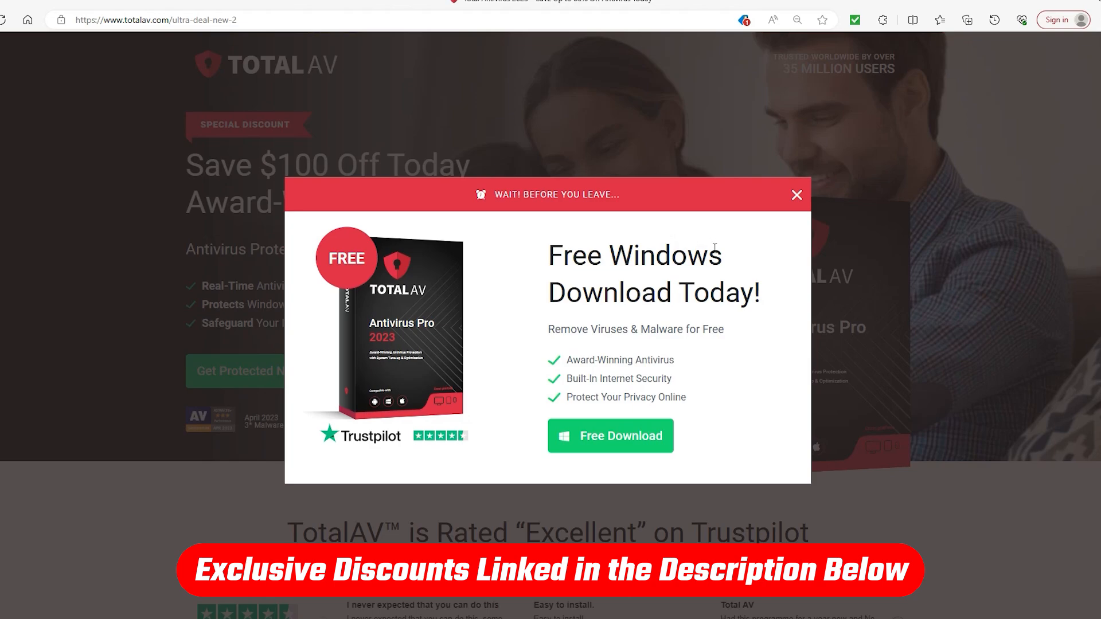
pyautogui.moveTo(807, 213)
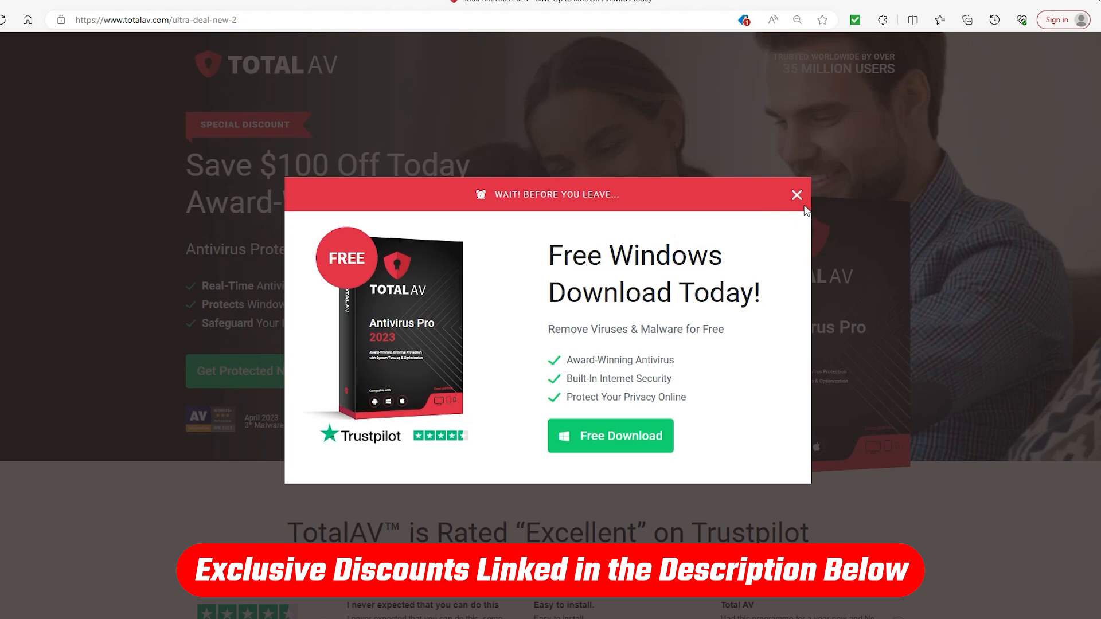
# Step: Dismiss the 'Wait! Before you leave' free-download pop-up to reveal the $100-off discount page
pyautogui.click(797, 195)
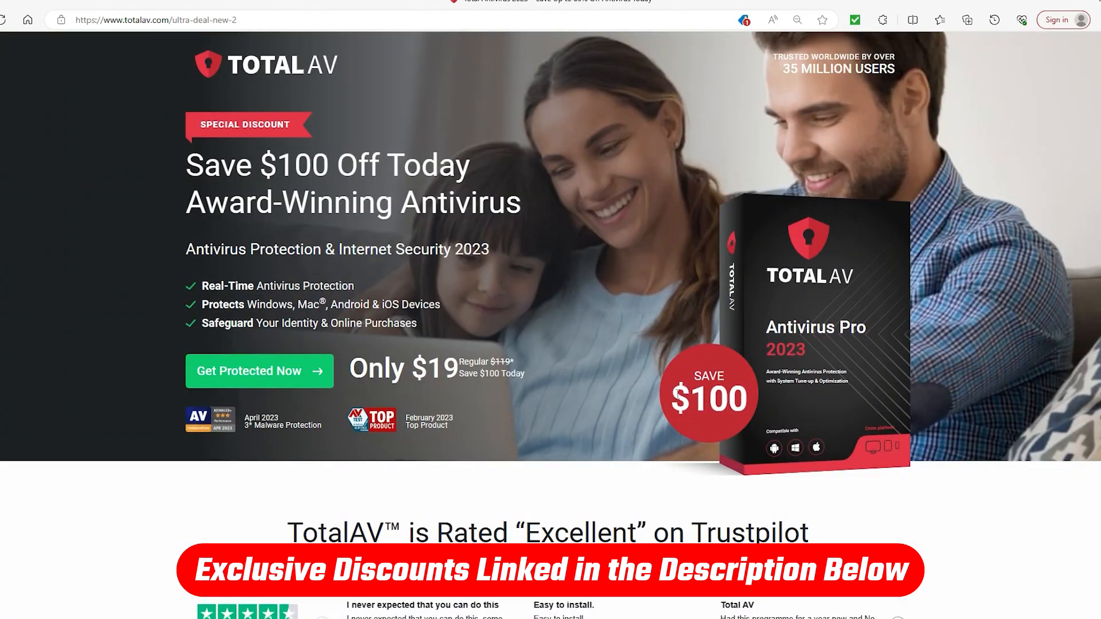
pyautogui.moveTo(743, 398)
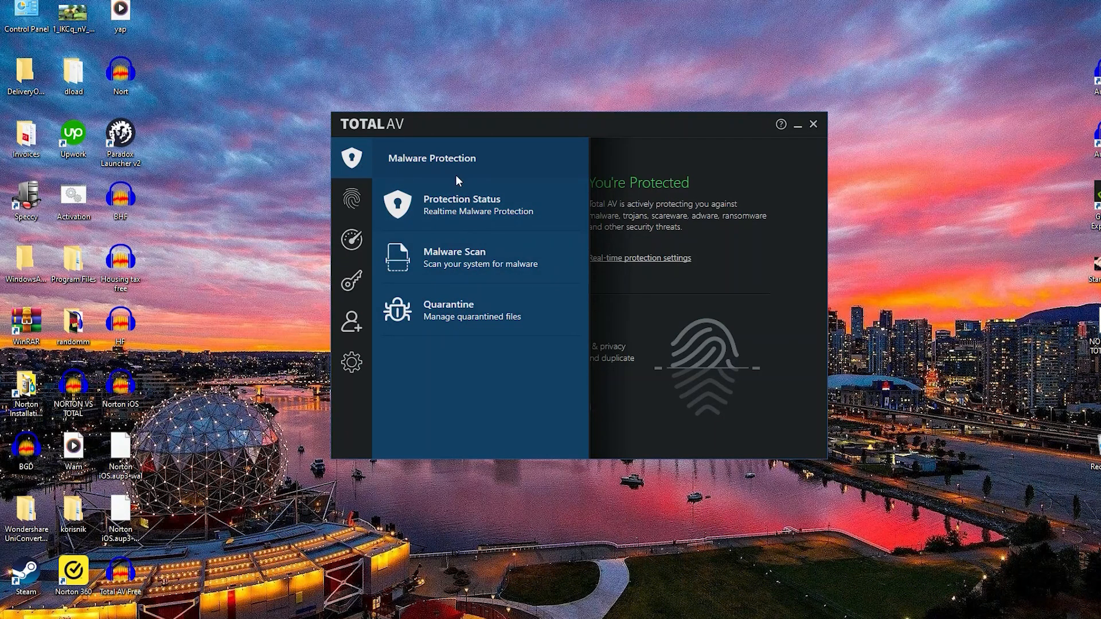
# Step: Browse the sidebar categories to view Malware Protection and Internet Security features (VPN, WebShield)
pyautogui.click(351, 199)
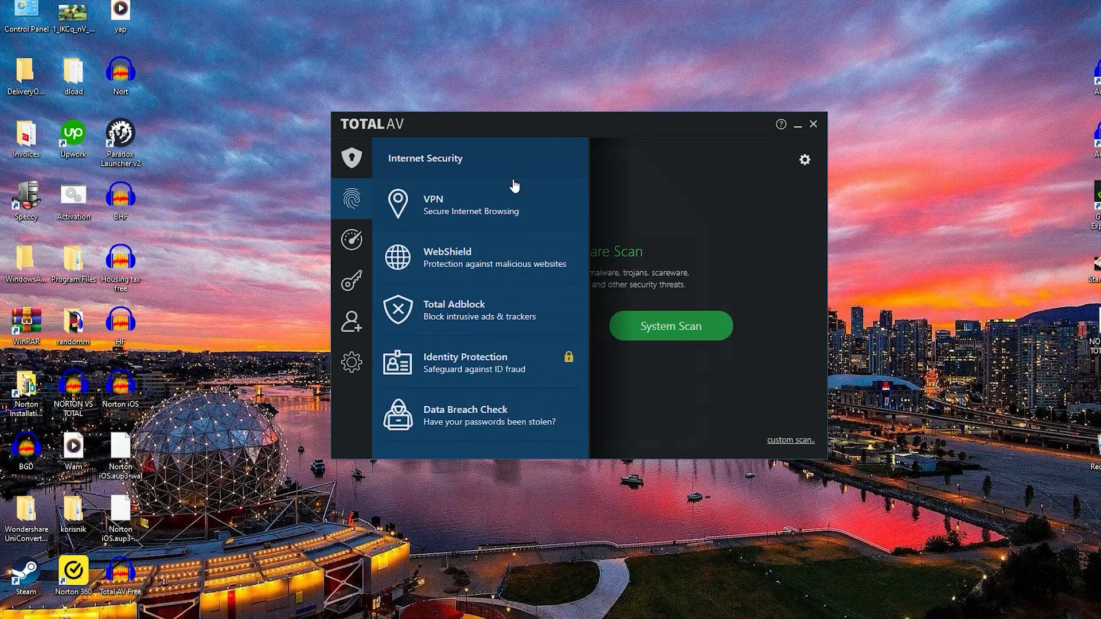
pyautogui.click(351, 159)
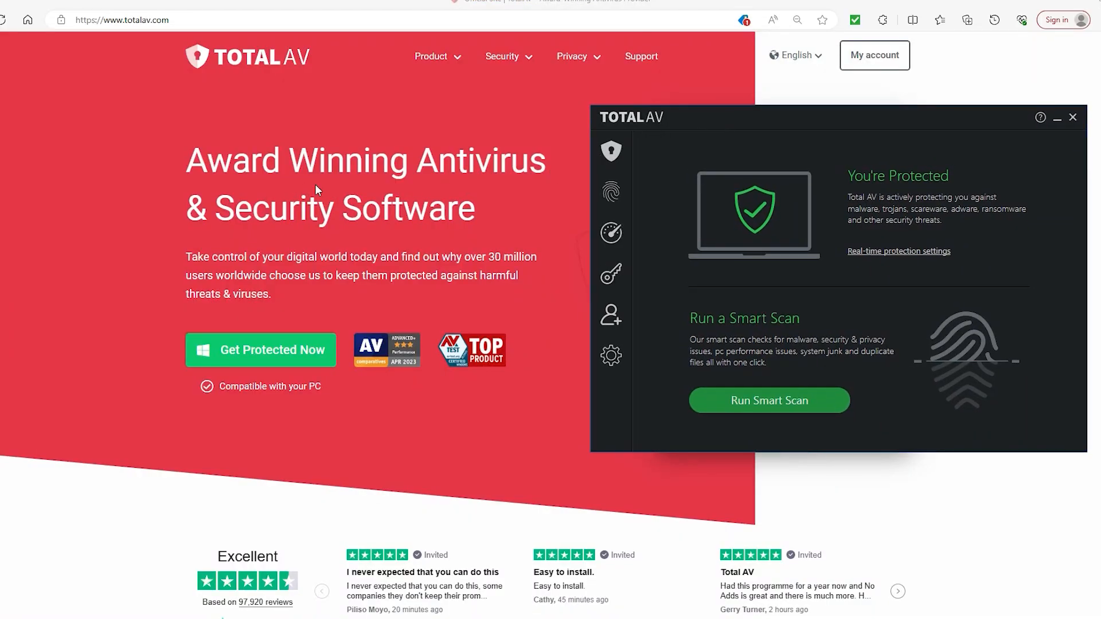
pyautogui.moveTo(408, 168)
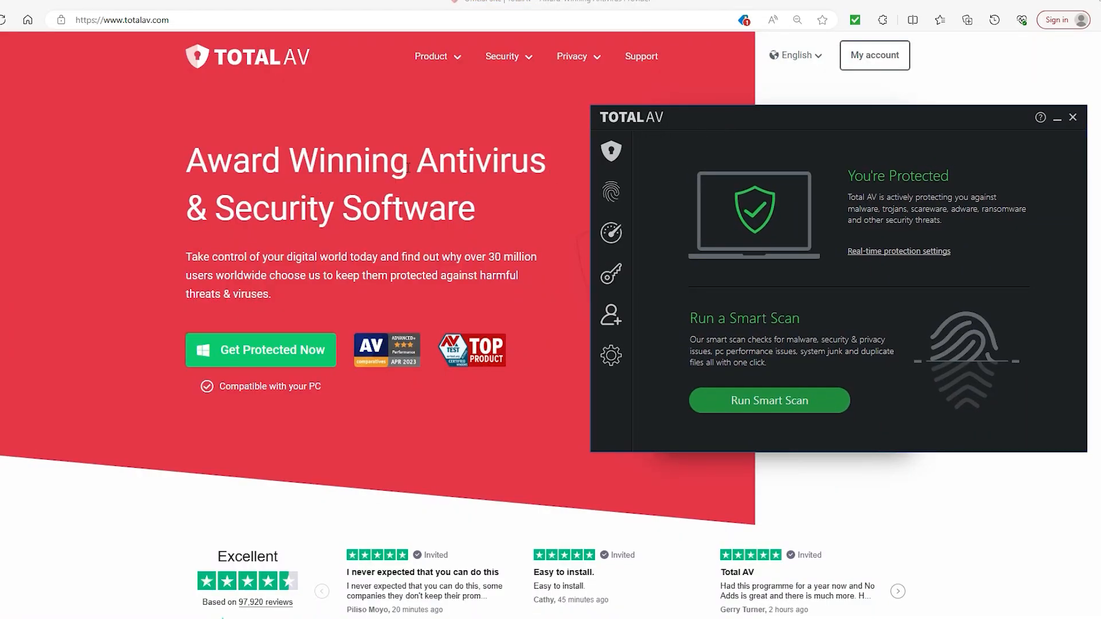
pyautogui.scroll(-3)
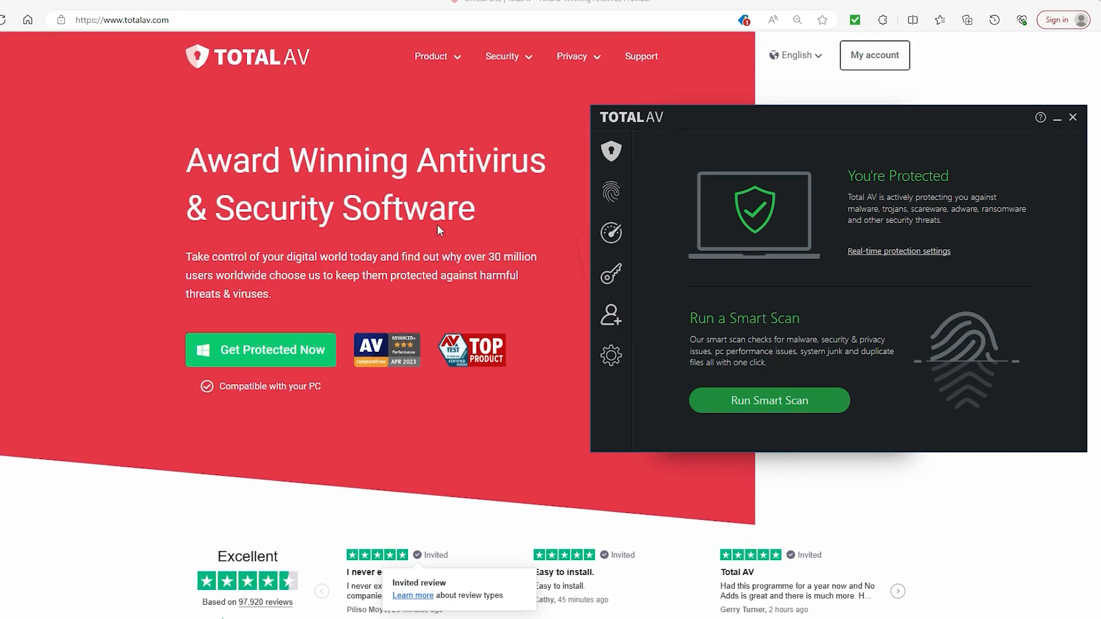
pyautogui.moveTo(1085, 77)
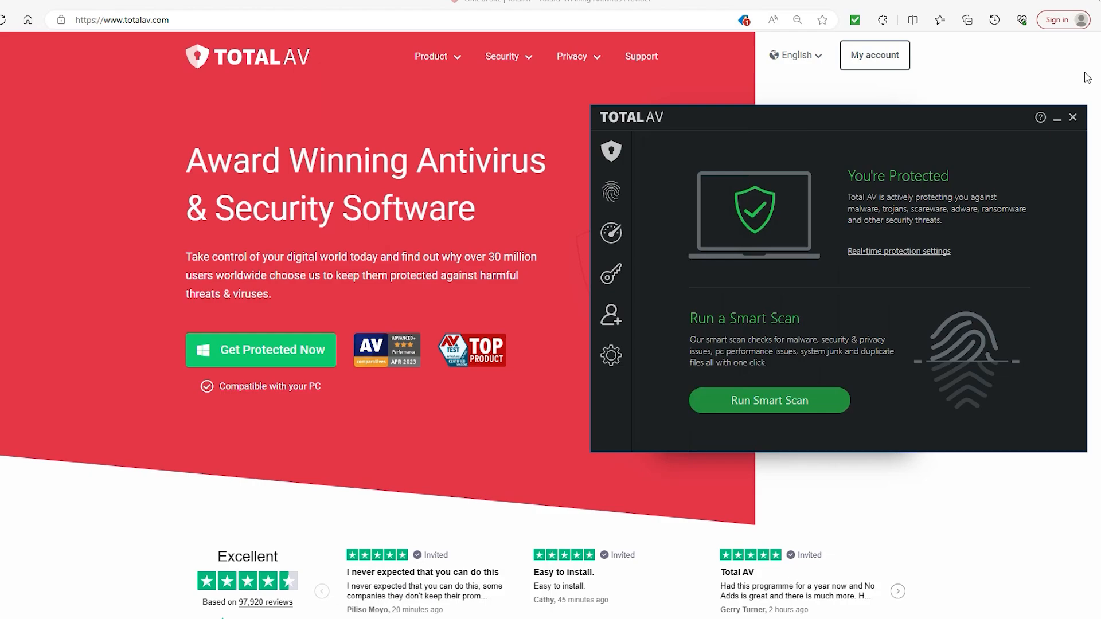
pyautogui.moveTo(822, 325)
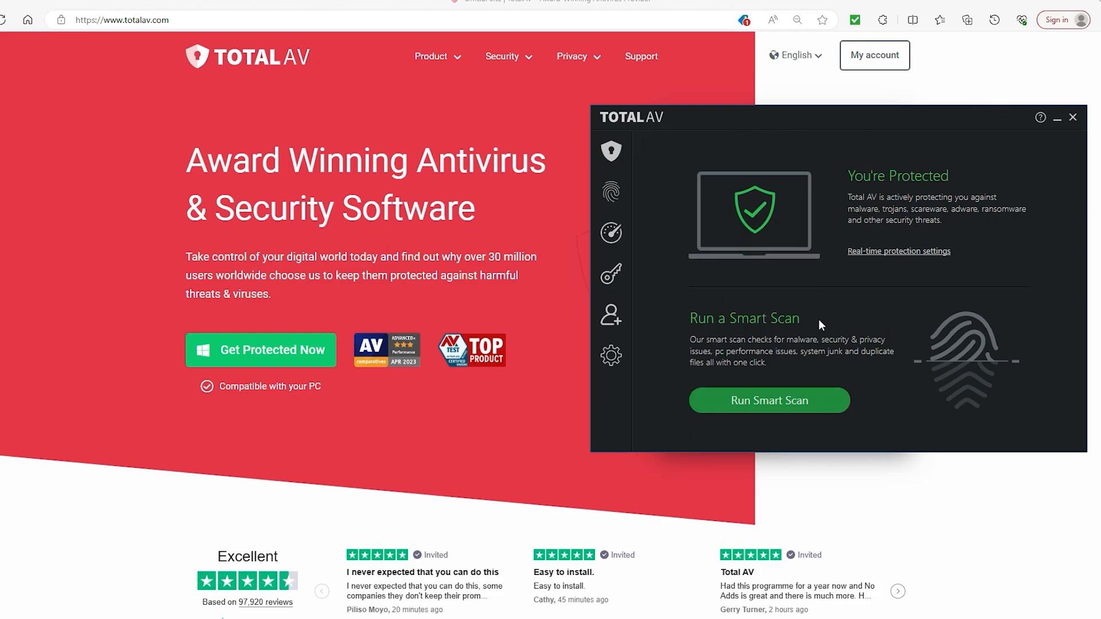
pyautogui.click(611, 151)
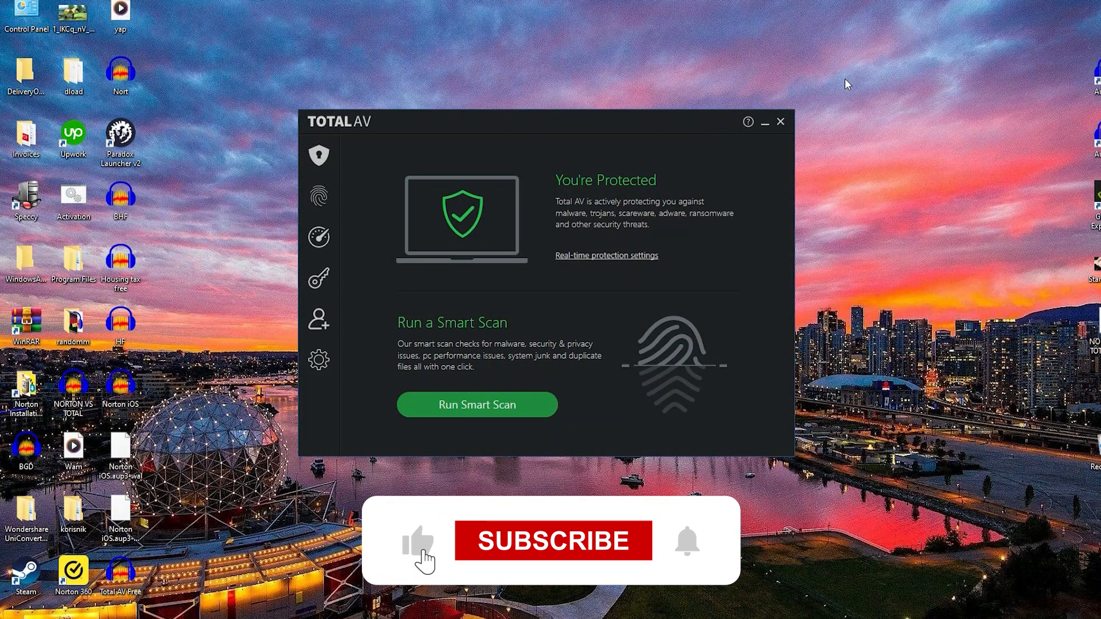
pyautogui.click(552, 540)
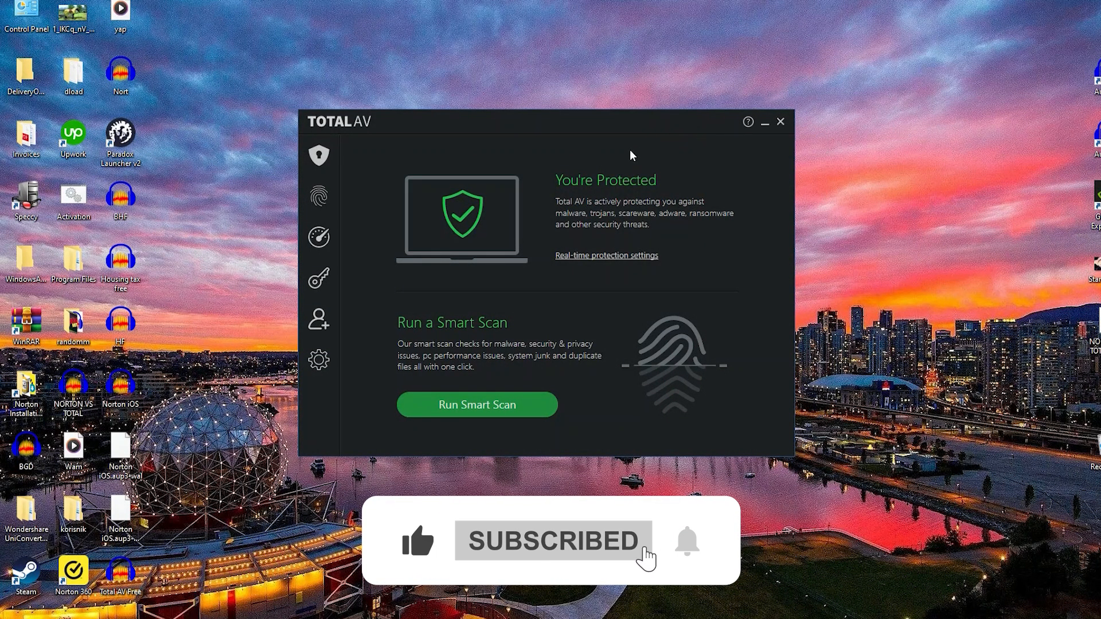